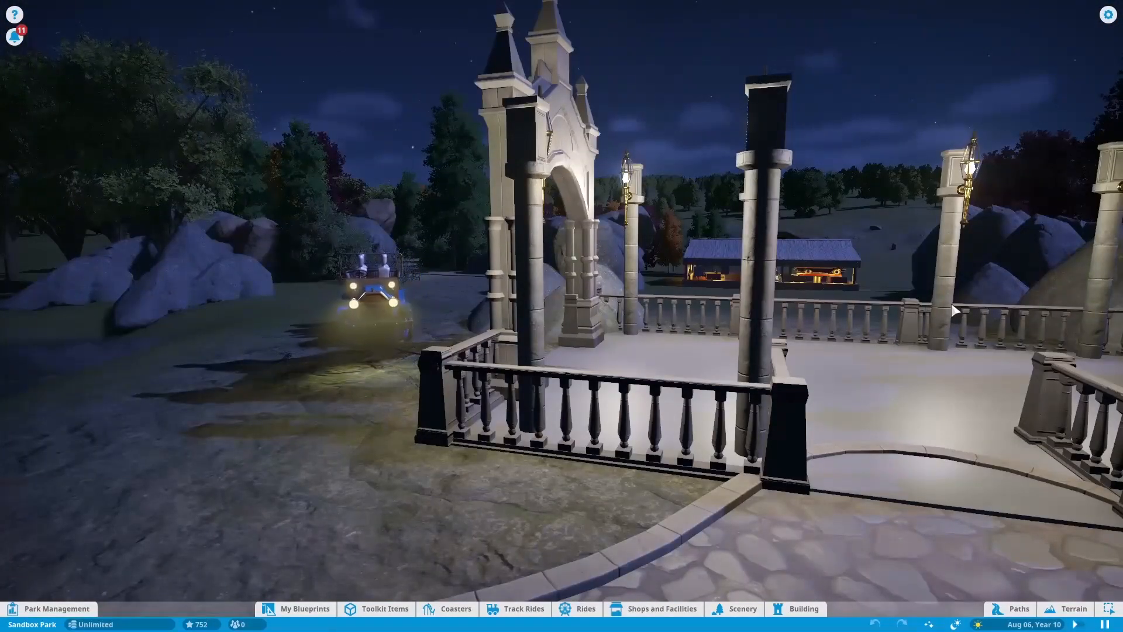
# Select the Luna Autos car by the archway to show the ride's testing status and requirements
pyautogui.click(366, 299)
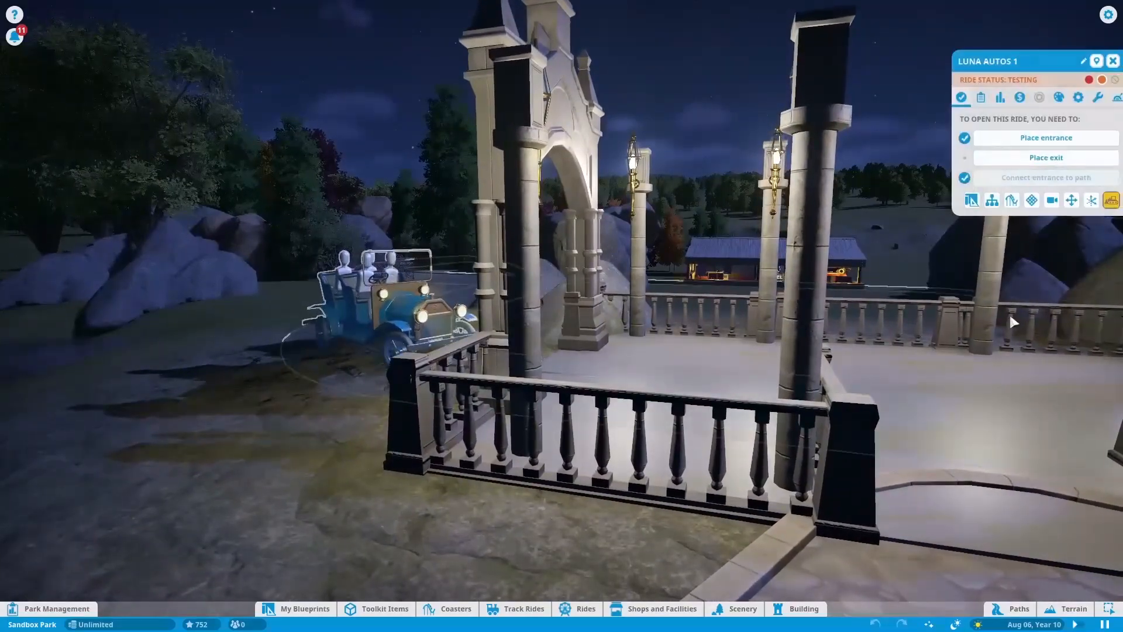